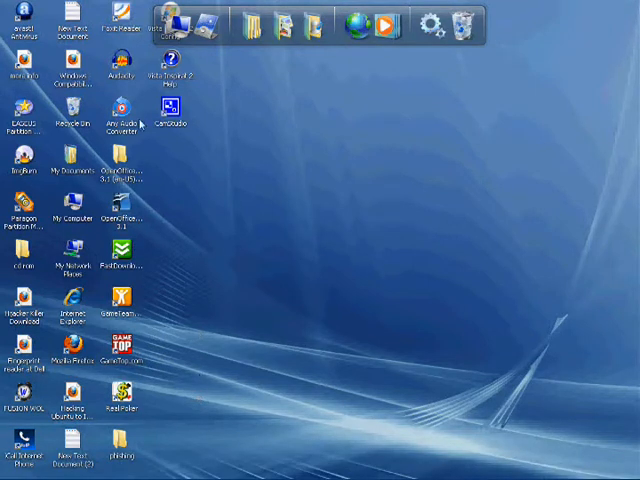
pyautogui.moveTo(92, 70)
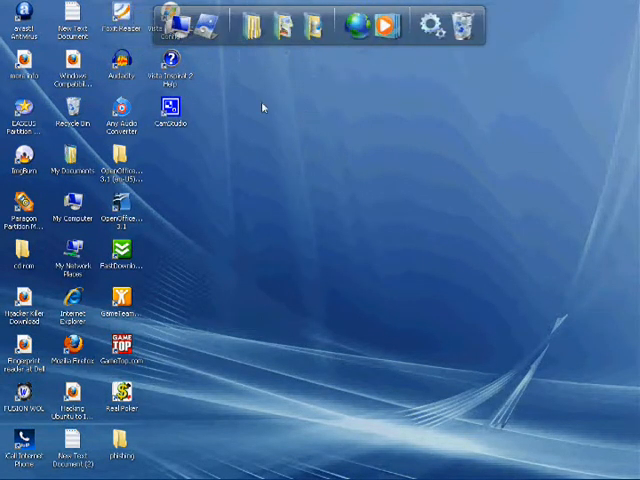
pyautogui.moveTo(284, 150)
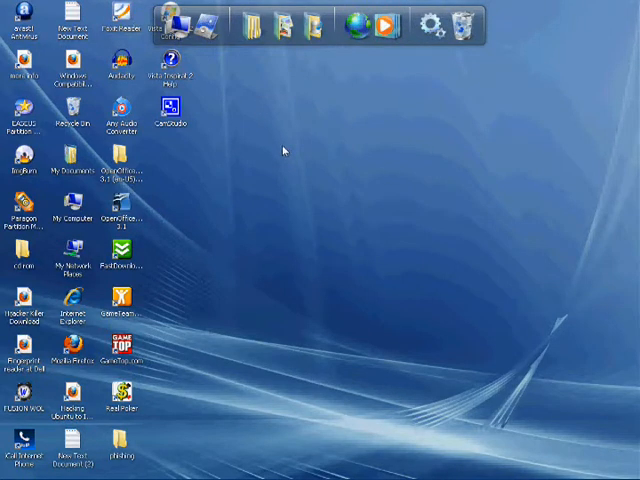
pyautogui.moveTo(283, 150)
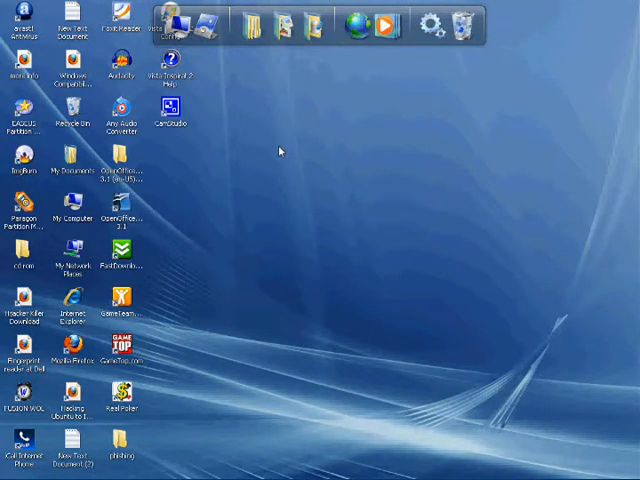
pyautogui.moveTo(273, 150)
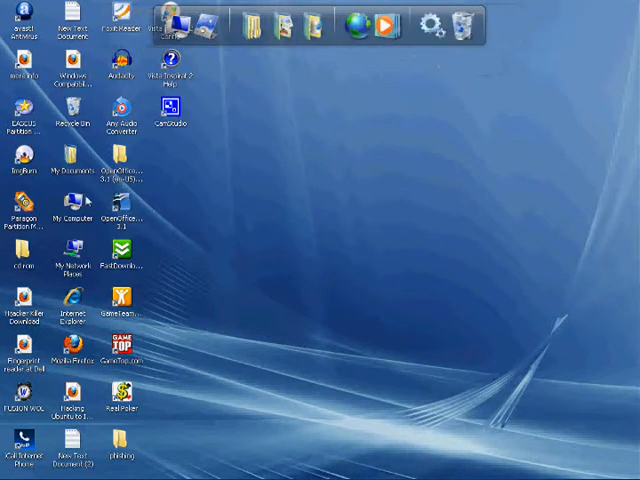
# Step: Open the Start menu twice to browse the installed programs list
pyautogui.click(18, 470)
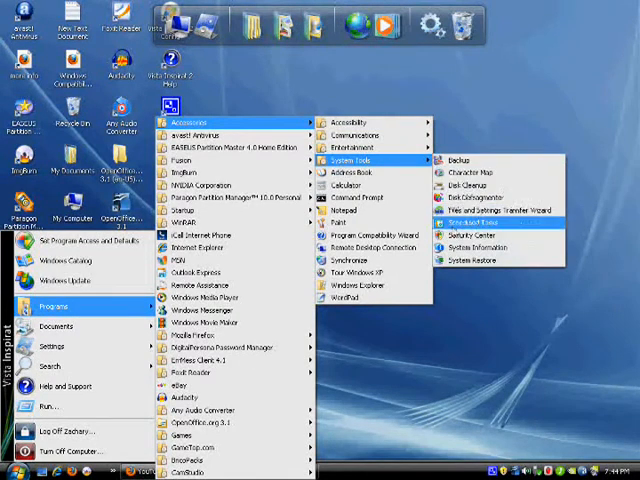
pyautogui.moveTo(355, 185)
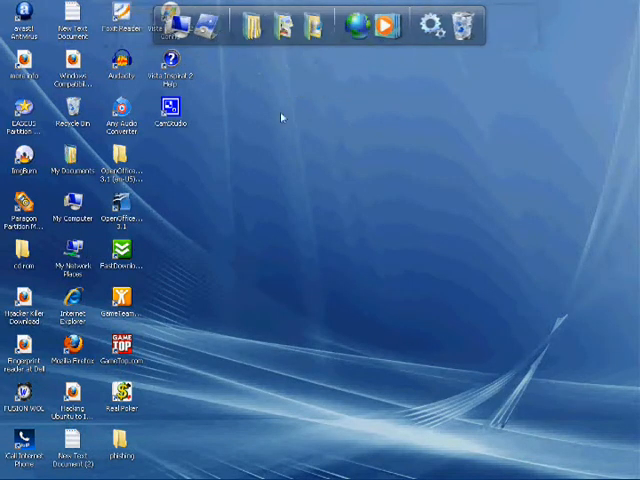
pyautogui.moveTo(142, 343)
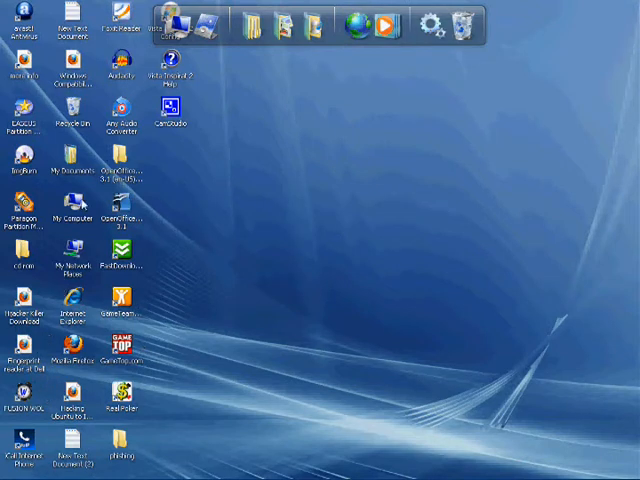
pyautogui.moveTo(84, 203)
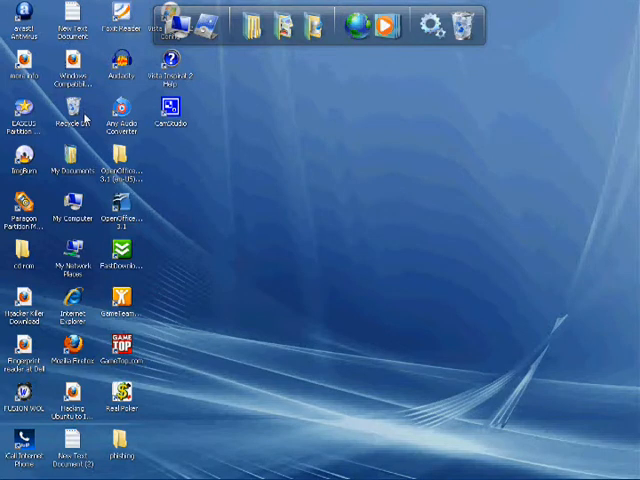
pyautogui.moveTo(58, 205)
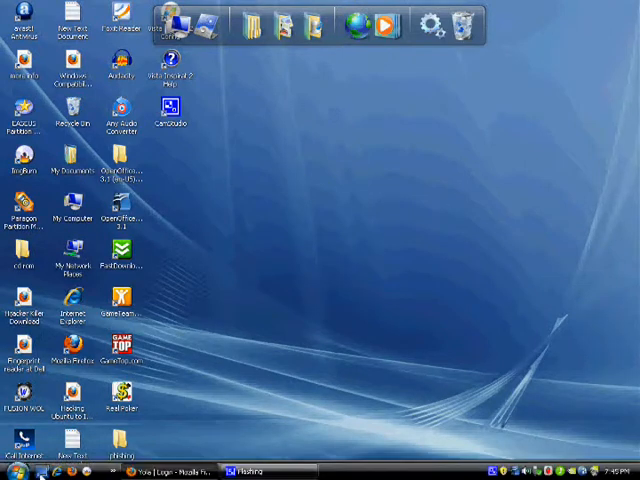
pyautogui.click(15, 471)
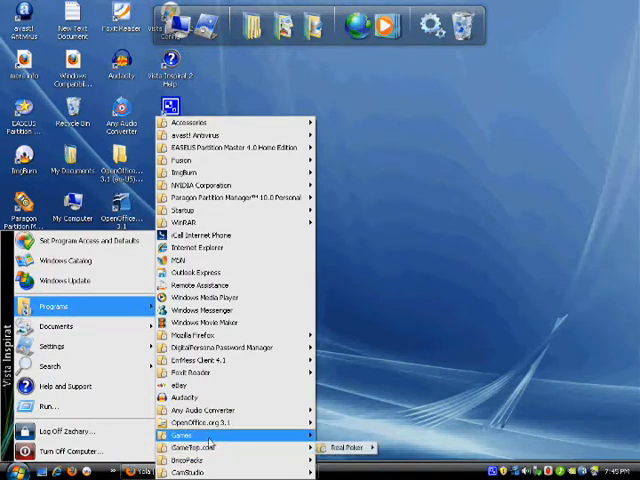
pyautogui.moveTo(345, 446)
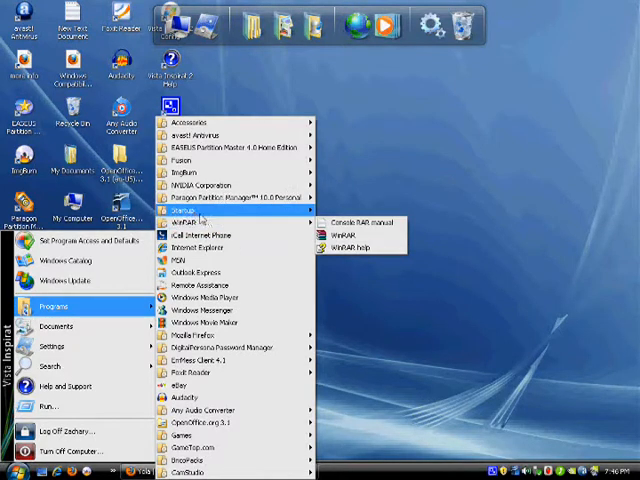
pyautogui.moveTo(205, 186)
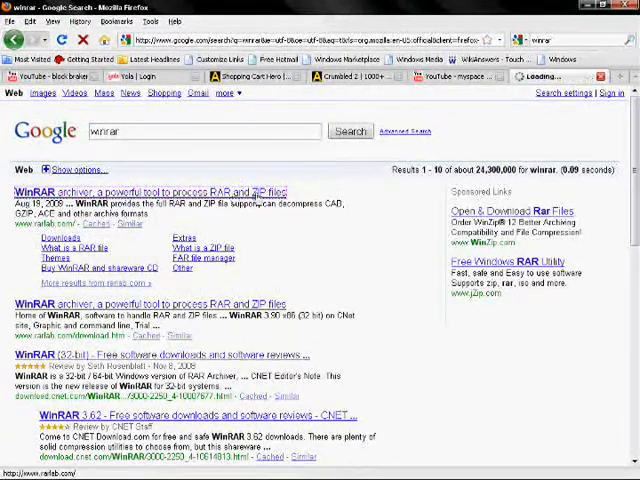
# Step: Open the top Google result 'WinRAR archiver, a powerful tool to process RAR and ZIP files'
pyautogui.click(150, 191)
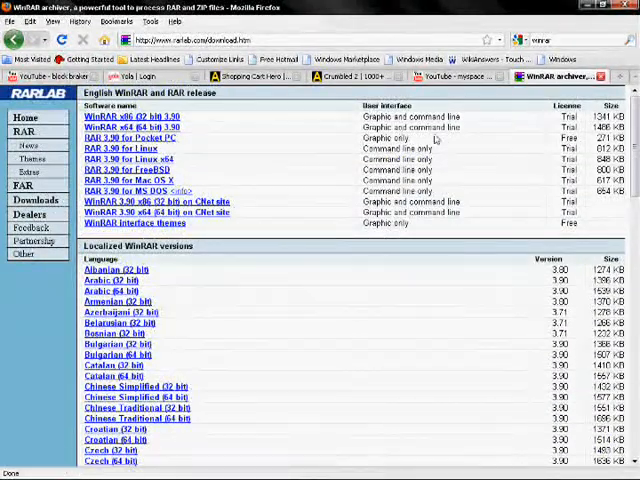
pyautogui.moveTo(440, 137)
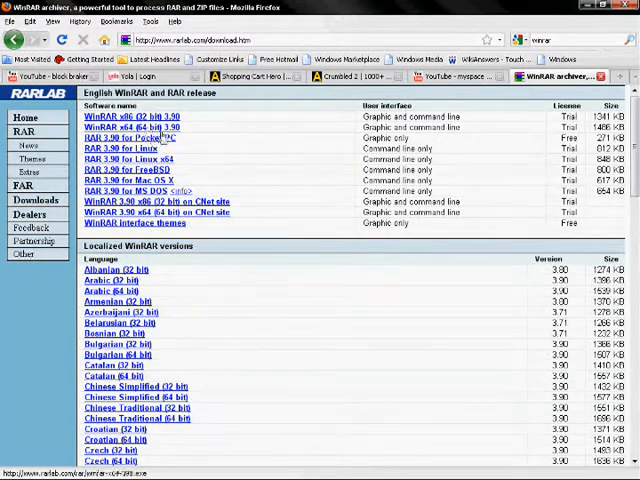
# Step: Right-click the rarlab.com address bar to bring up copy options for the page URL
pyautogui.rightClick(175, 40)
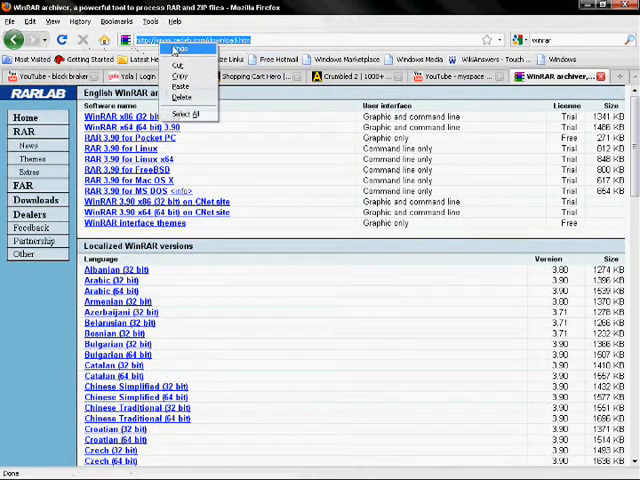